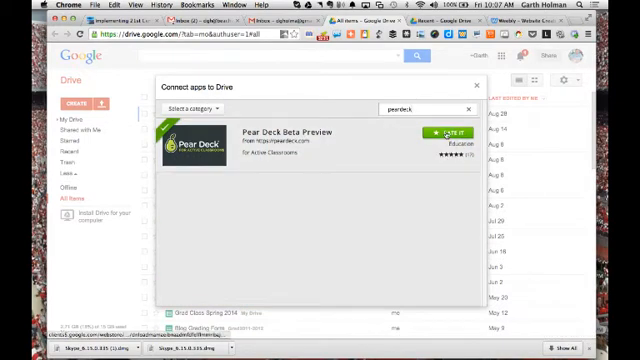
- Connect Pear Deck Beta Preview to Google Drive, opening its welcome page
{"action": "left_click", "coordinate": [474, 85]}
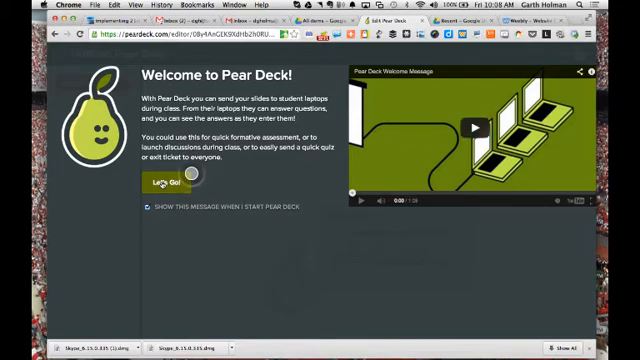
- Dismiss the Pear Deck welcome screen with Let's Go! to reach the blank editor
{"action": "left_click", "coordinate": [150, 183]}
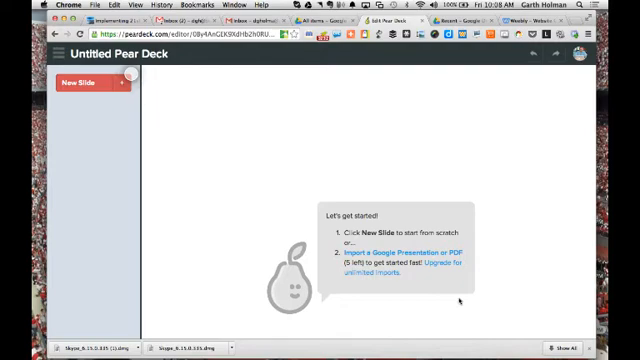
{"action": "mouse_move", "coordinate": [189, 148]}
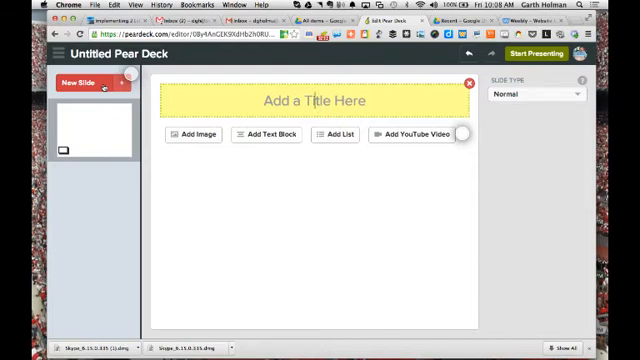
- Title the first slide 'PearDeck' and start adding an image from Drive
{"action": "type", "text": "PearDeck"}
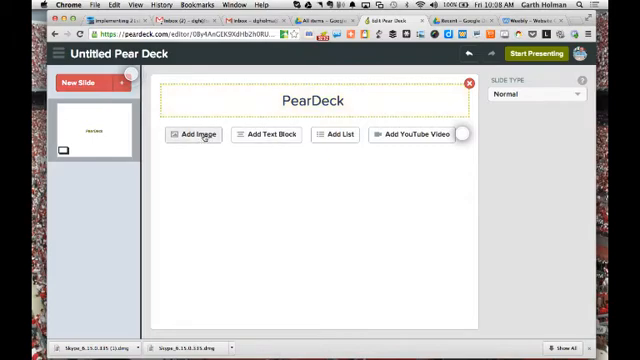
{"action": "left_click", "coordinate": [198, 135]}
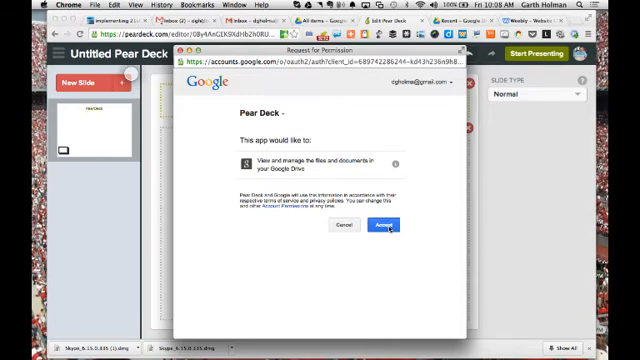
- Grant Pear Deck Drive access and search the Drive images for a picture
{"action": "left_click", "coordinate": [382, 225]}
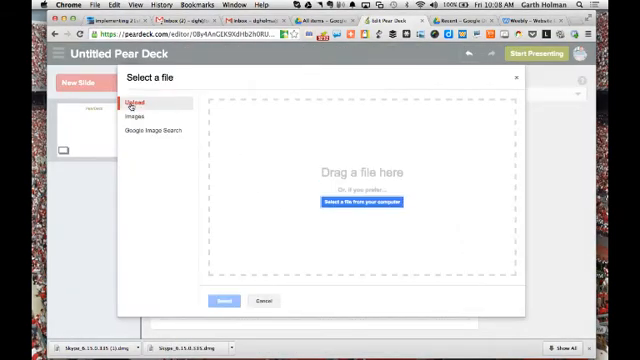
{"action": "left_click", "coordinate": [139, 116]}
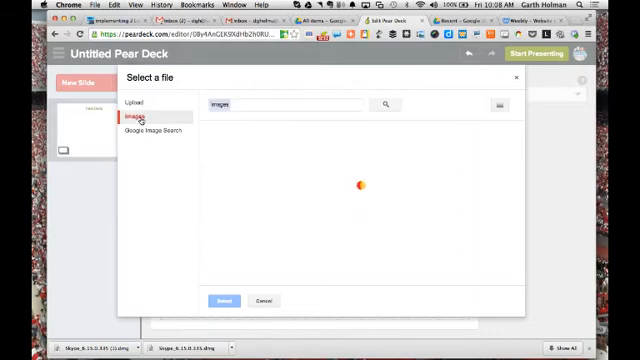
{"action": "left_click", "coordinate": [381, 104]}
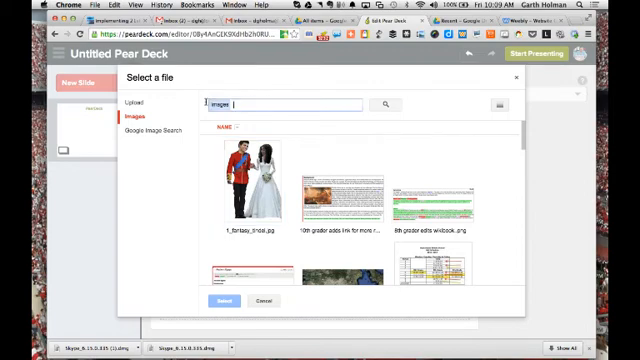
{"action": "type", "text": "Peal"}
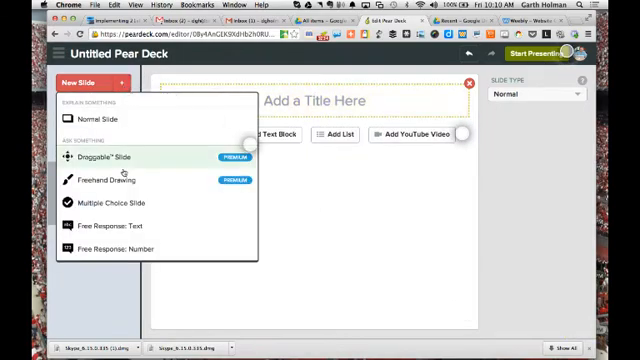
- Add a multiple-choice slide 'What's my name?' answering Mr. Holman, Mr. Pennington, Mr. Armstrong
{"action": "left_click", "coordinate": [124, 204]}
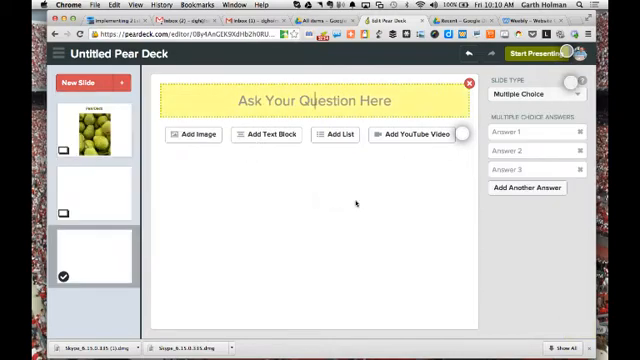
{"action": "type", "text": "What's ma"}
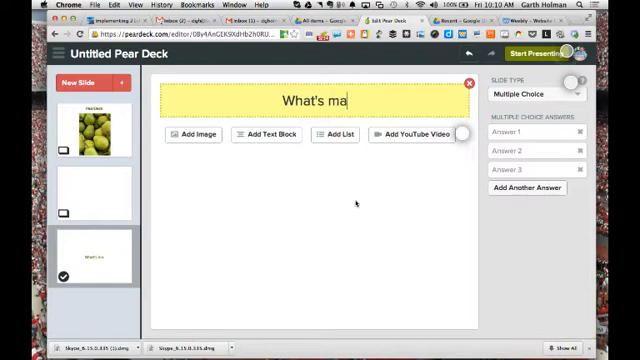
{"action": "type", "text": "y name"}
{"action": "left_click", "coordinate": [537, 169]}
{"action": "type", "text": "Mr. Armstrong"}
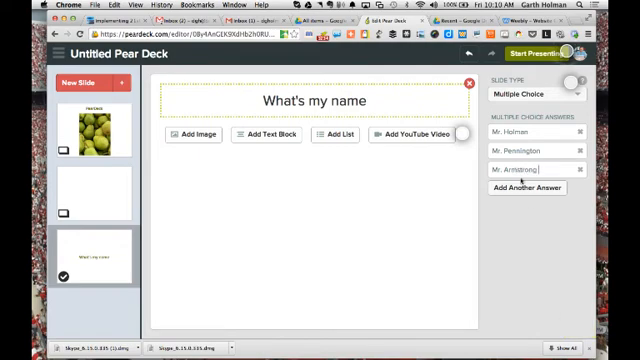
{"action": "mouse_move", "coordinate": [533, 262]}
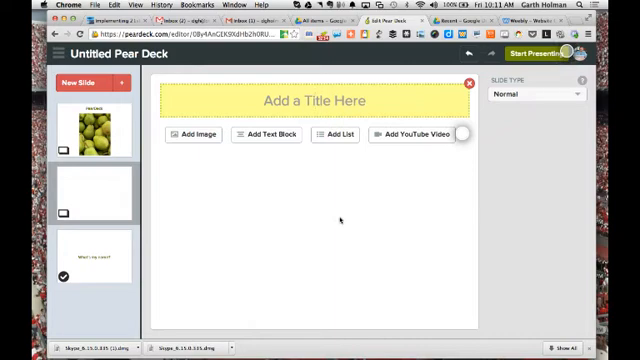
- Title slide 2 'Hello', begin adding a YouTube video, and open a new tab
{"action": "type", "text": "Hello"}
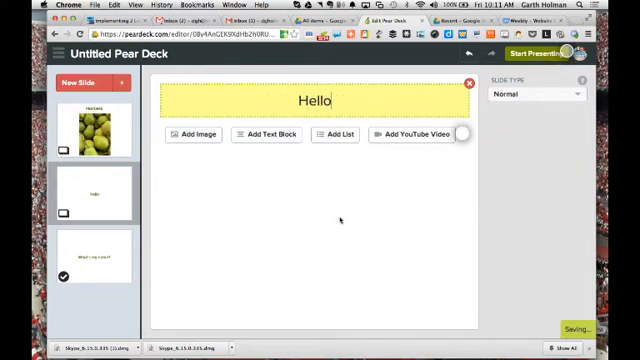
{"action": "left_click", "coordinate": [404, 134]}
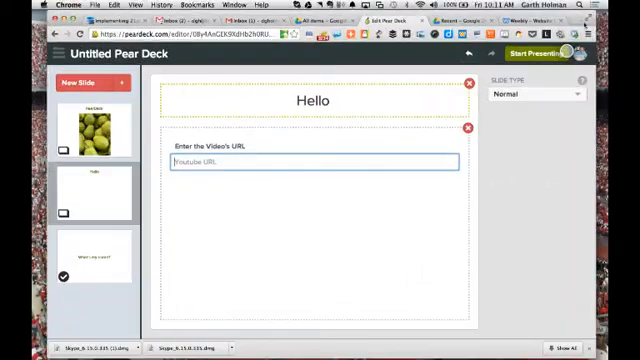
{"action": "left_click", "coordinate": [462, 28]}
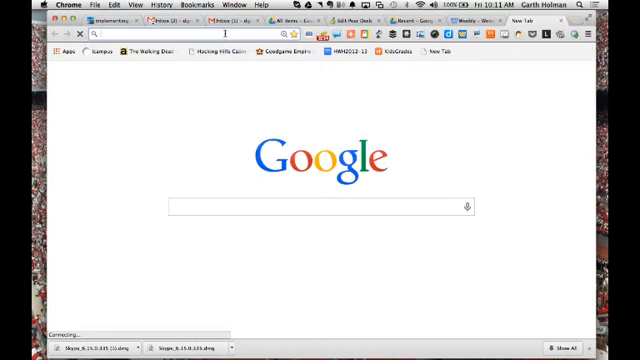
{"action": "type", "text": "youtube.com/dgholma"}
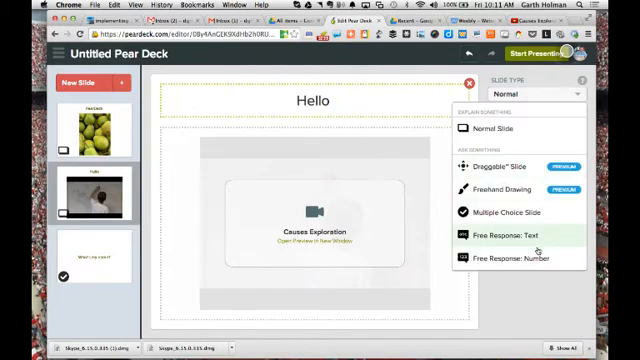
- Set the Hello video slide's type to Free Response: Number
{"action": "left_click", "coordinate": [507, 257]}
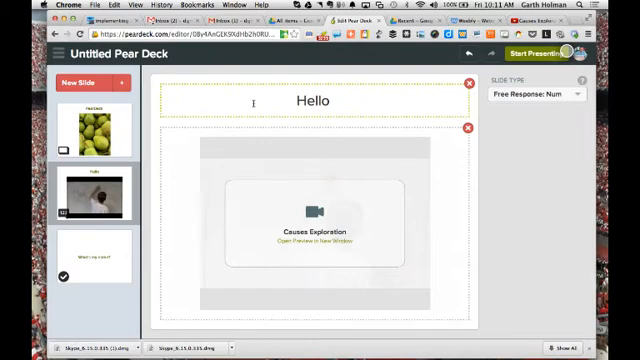
- Add a Free Response: Text slide asking 'What did you do this summer?'
{"action": "left_click", "coordinate": [85, 82]}
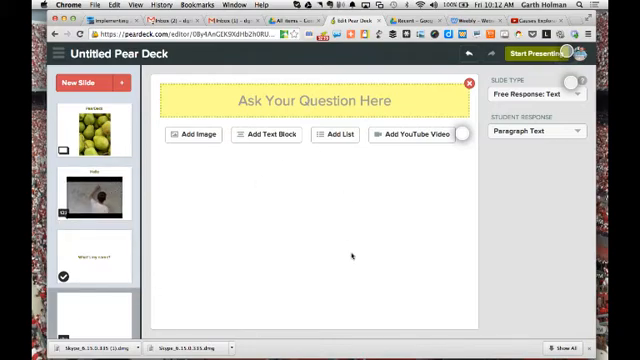
{"action": "type", "text": "What did you do"}
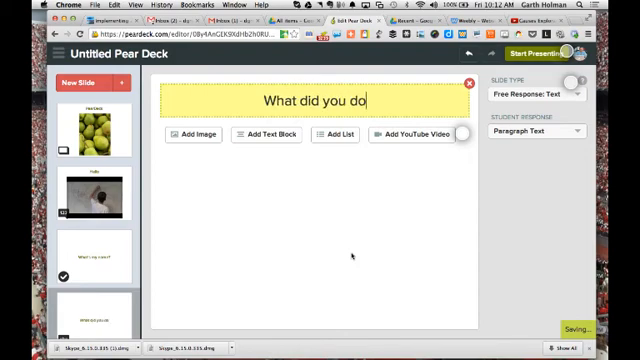
{"action": "type", "text": "this summer?"}
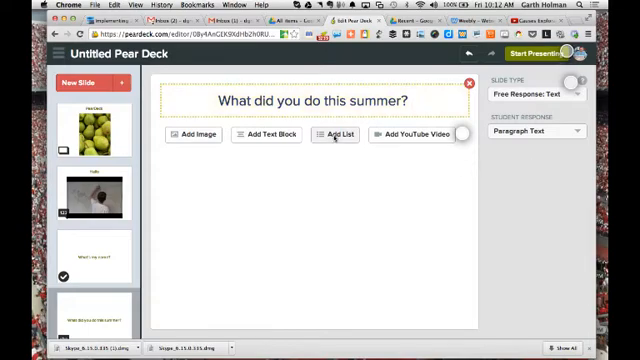
- Add a bulleted list with the items Trips, Family and Friends
{"action": "left_click", "coordinate": [337, 134]}
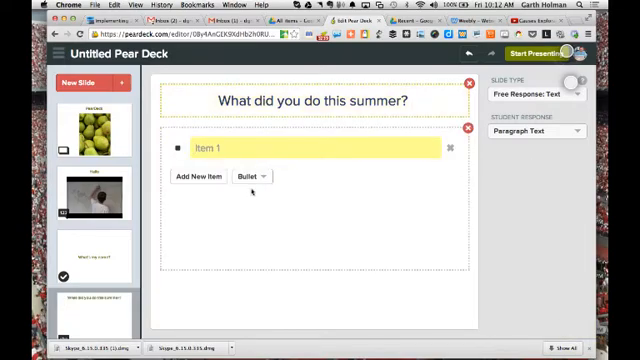
{"action": "type", "text": "Trips"}
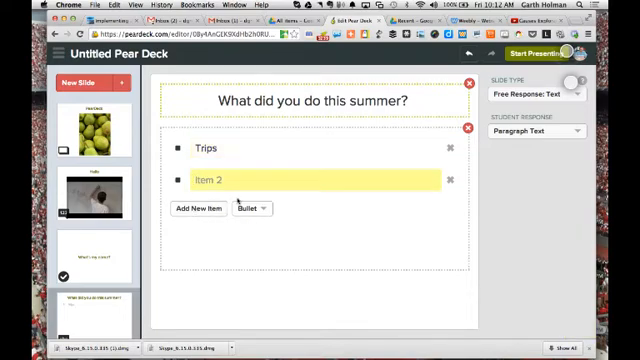
{"action": "type", "text": "Faml"}
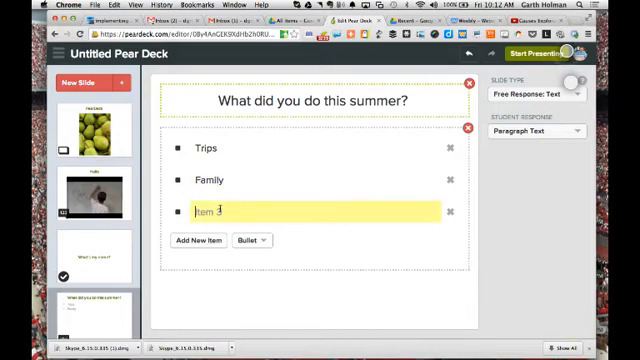
{"action": "type", "text": "Frin"}
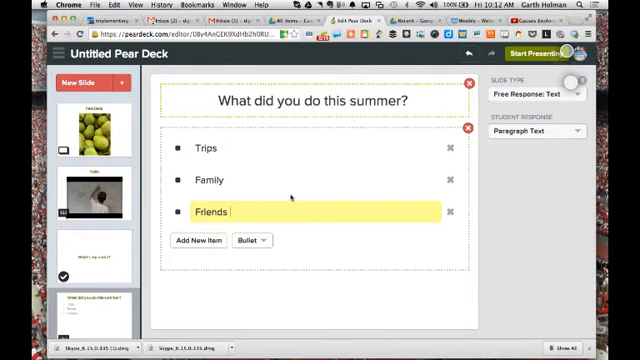
{"action": "mouse_move", "coordinate": [335, 230]}
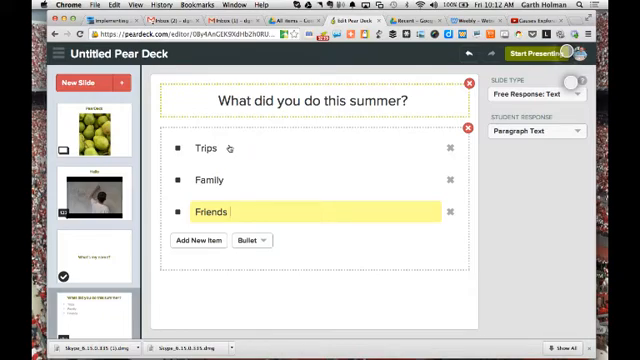
{"action": "mouse_move", "coordinate": [267, 197]}
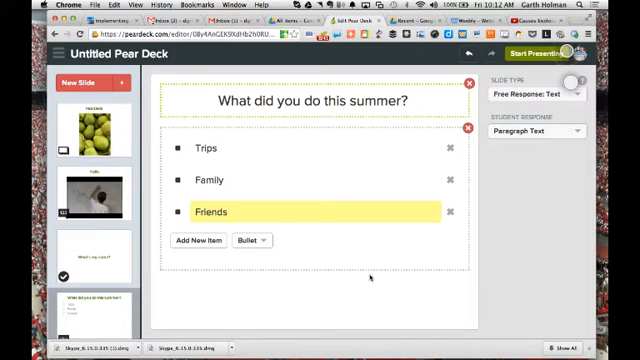
{"action": "mouse_move", "coordinate": [467, 247]}
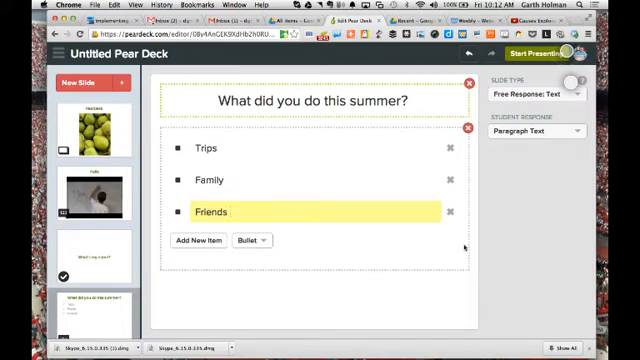
{"action": "mouse_move", "coordinate": [344, 186]}
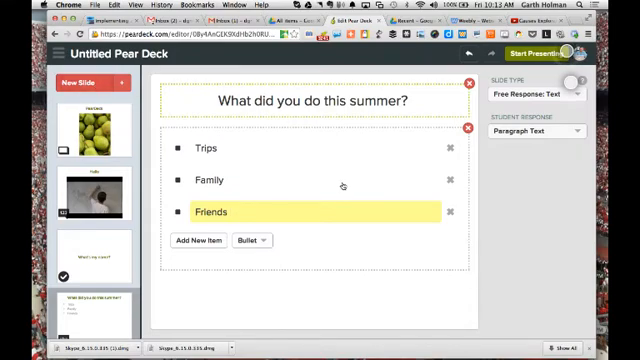
{"action": "mouse_move", "coordinate": [510, 263]}
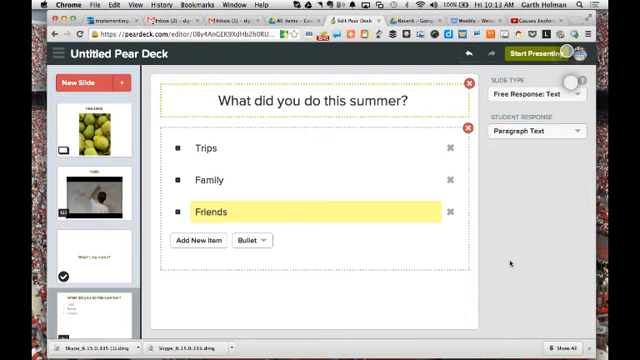
{"action": "mouse_move", "coordinate": [510, 262]}
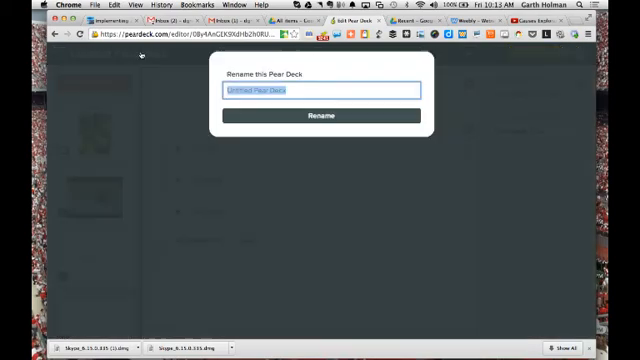
- Rename the deck from Untitled Pear Deck to 'TEST TFT'
{"action": "type", "text": "TEST TFT"}
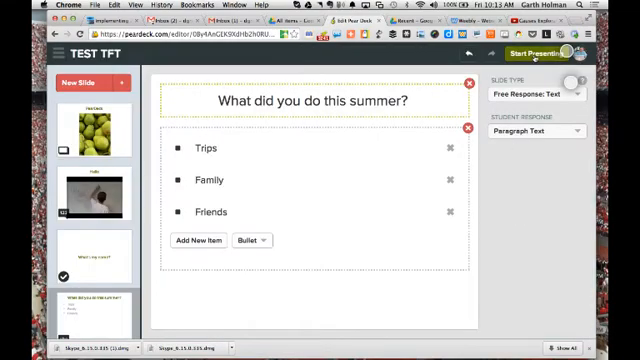
- Start presenting the TEST TFT deck as a live session with a student join code
{"action": "left_click", "coordinate": [538, 52]}
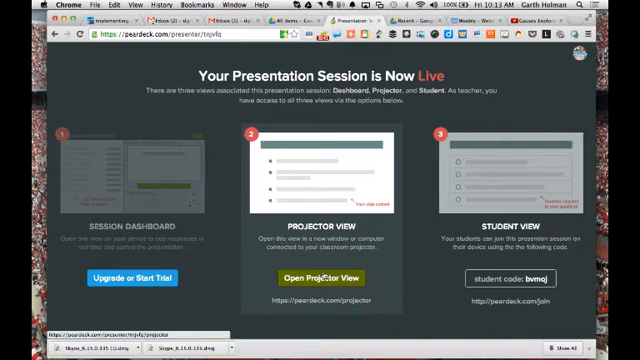
- Open the projector view and play the YouTube video on the Hello slide
{"action": "left_click", "coordinate": [314, 273]}
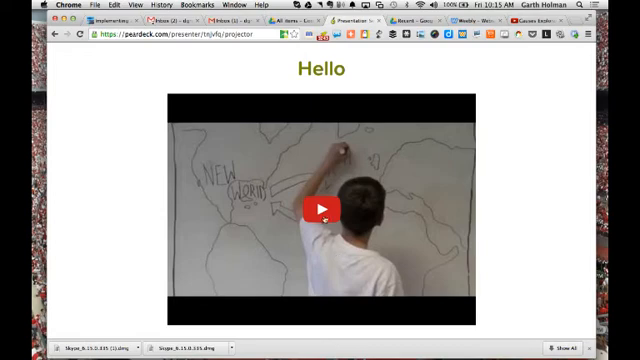
{"action": "left_click", "coordinate": [320, 208]}
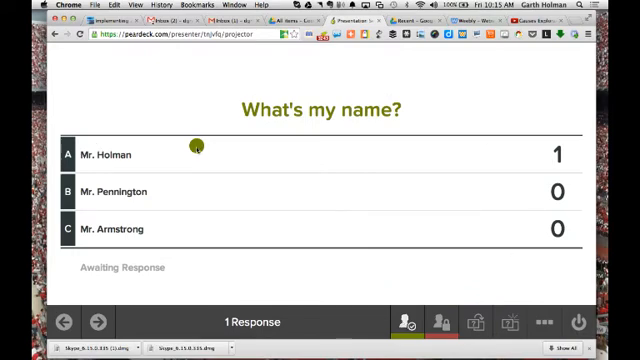
{"action": "mouse_move", "coordinate": [243, 156]}
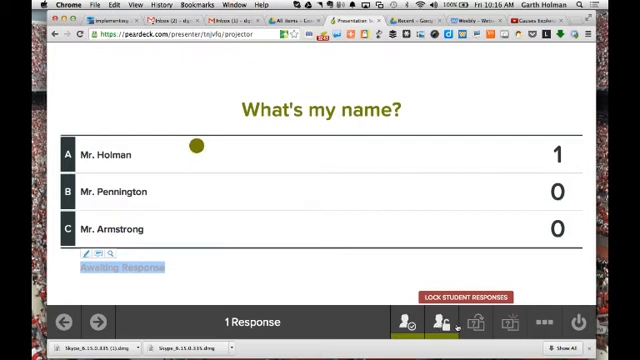
- Lock student responses on the What's my name? results in the projector view
{"action": "left_click", "coordinate": [473, 296]}
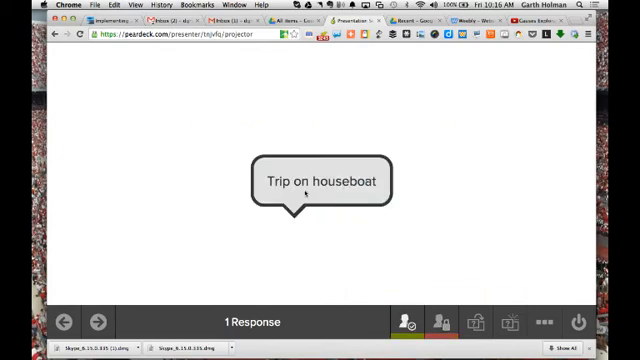
{"action": "mouse_move", "coordinate": [367, 195]}
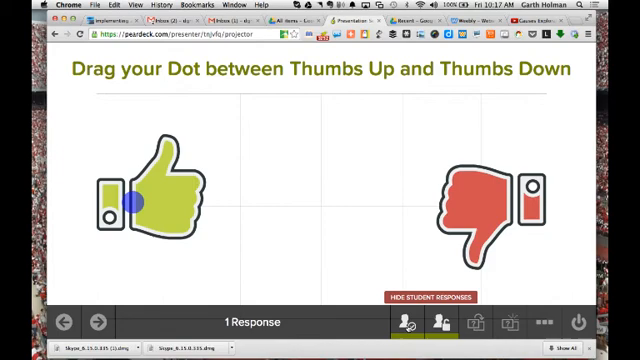
- Drag the response dot from Thumbs Up to Thumbs Down on the draggable slide
{"action": "left_click_drag", "start_coordinate": [132, 202], "coordinate": [502, 210]}
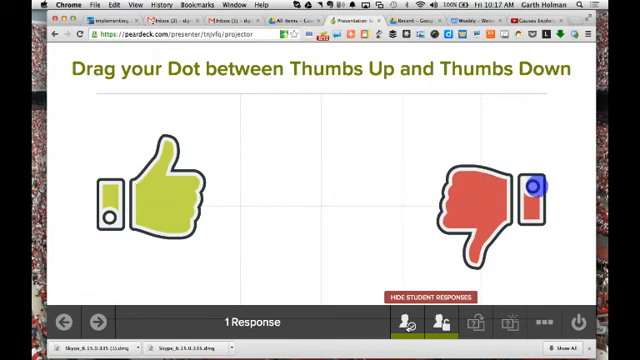
{"action": "left_click_drag", "start_coordinate": [522, 185], "coordinate": [118, 173]}
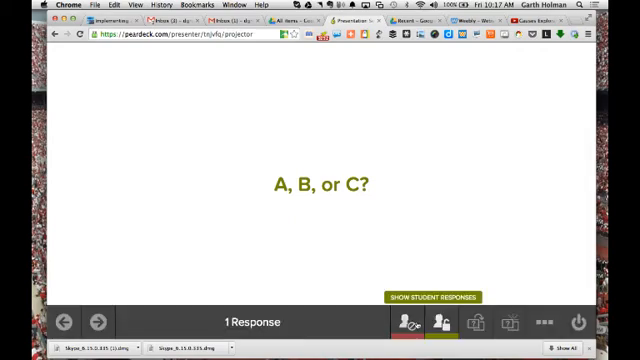
- Hide student responses on the A, B, or C? slide
{"action": "left_click", "coordinate": [431, 296]}
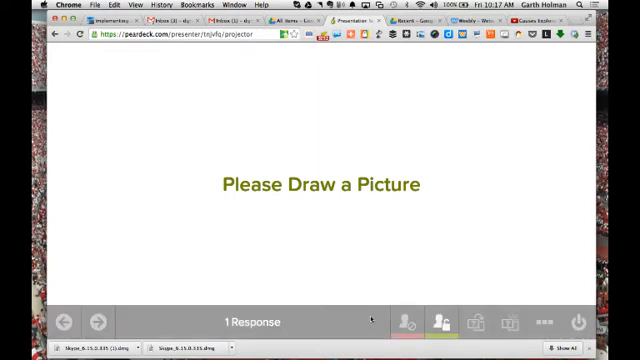
- On the Please Draw a Picture slide, bring up the Ask a Quick Question menu
{"action": "left_click", "coordinate": [448, 320]}
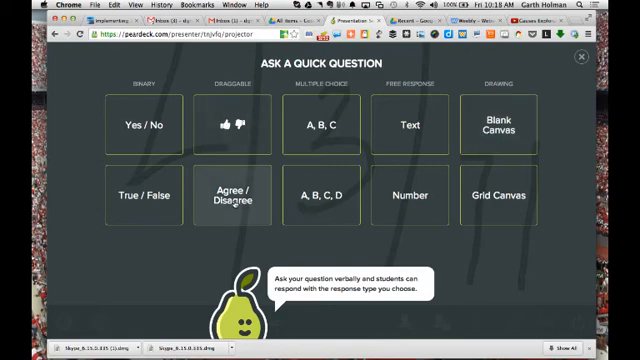
- Choose the Agree / Disagree draggable quick question for students
{"action": "left_click", "coordinate": [242, 196]}
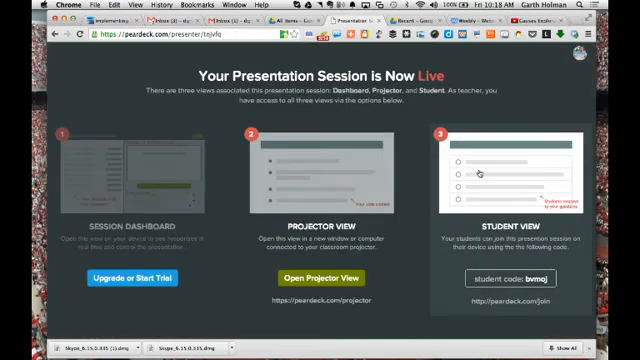
- Select the Student View panel on the live session overview page
{"action": "left_click", "coordinate": [300, 279]}
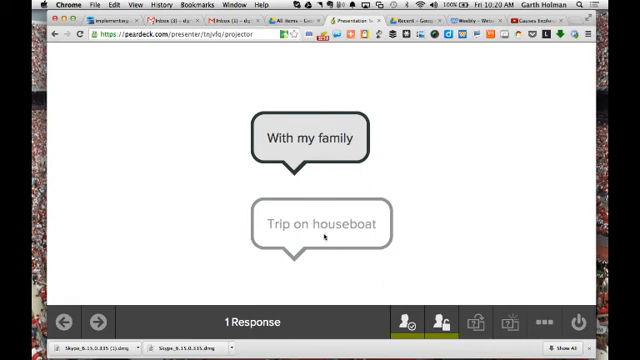
{"action": "mouse_move", "coordinate": [327, 146]}
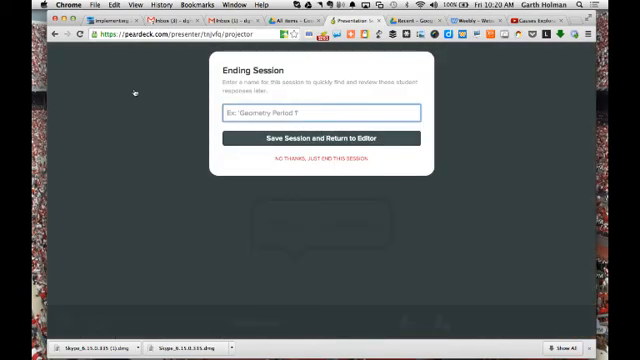
- Name the ending session 'Testfans', save it, and return to the editor
{"action": "type", "text": "Test1"}
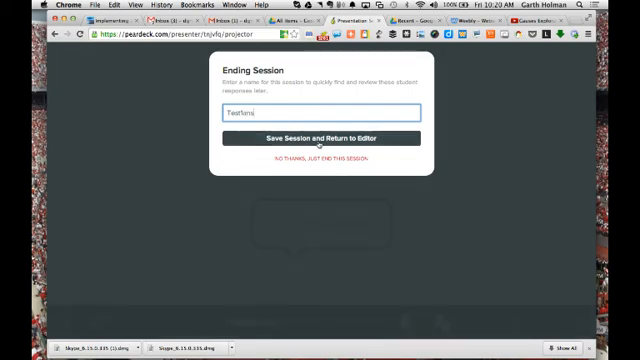
{"action": "left_click", "coordinate": [320, 138]}
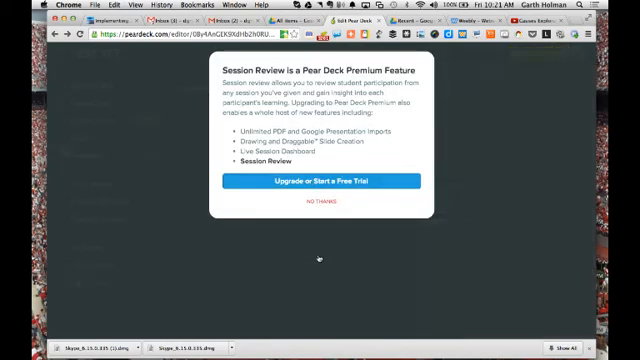
- Decline the Session Review premium upgrade offer with No Thanks
{"action": "left_click", "coordinate": [312, 205]}
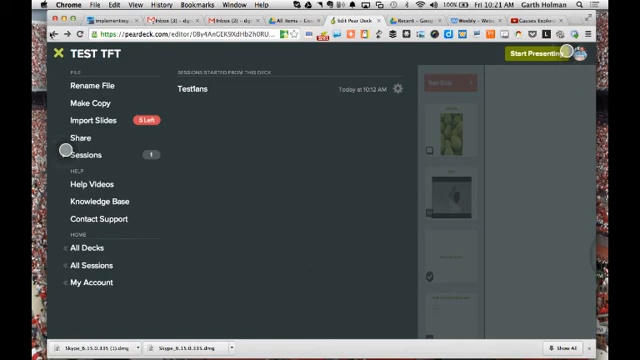
- Open the Sessions list for the TEST TFT deck to find the Testfans session
{"action": "left_click", "coordinate": [540, 52]}
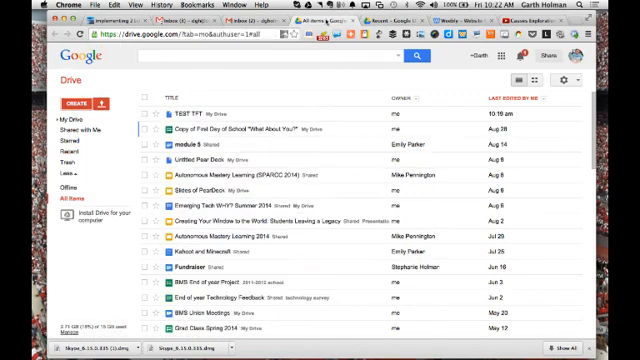
- Return from Google Drive to the TEST TFT deck in the Pear Deck editor
{"action": "left_click", "coordinate": [200, 112]}
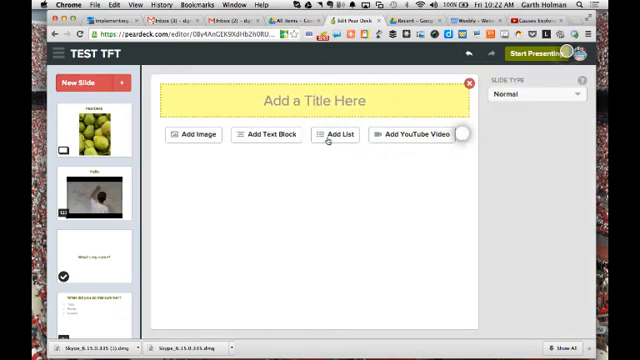
- Insert a text block beneath the title on the new blank slide
{"action": "left_click", "coordinate": [273, 135]}
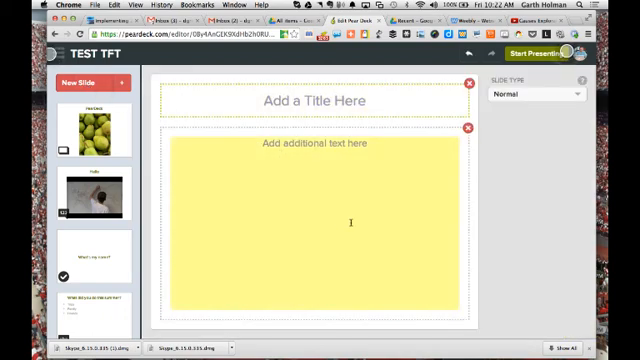